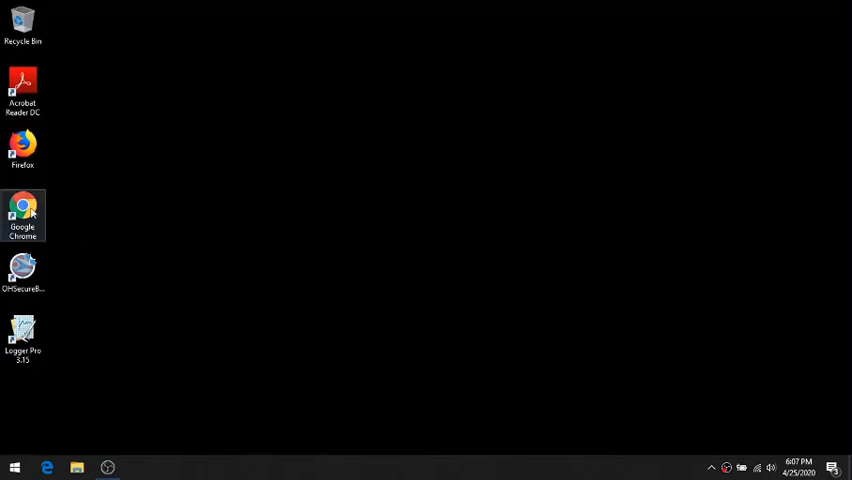
# Step: Launch Google Chrome from the desktop shortcut to a new tab page
pyautogui.doubleClick(22, 212)
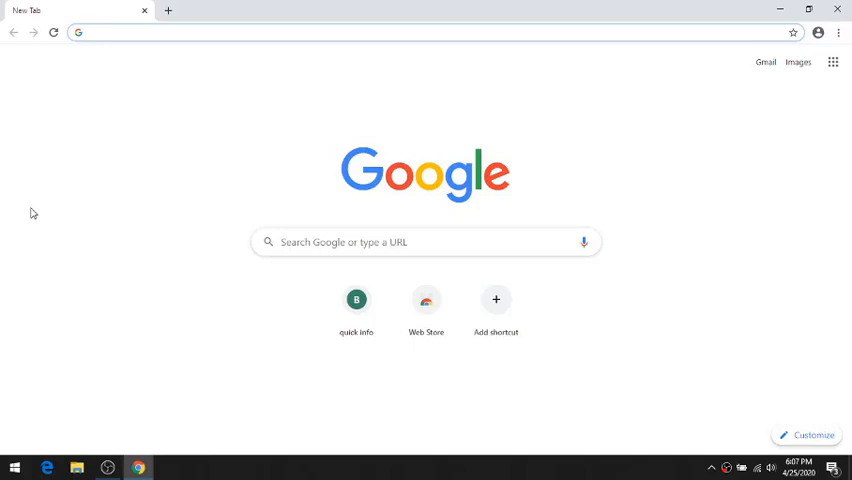
pyautogui.click(160, 32)
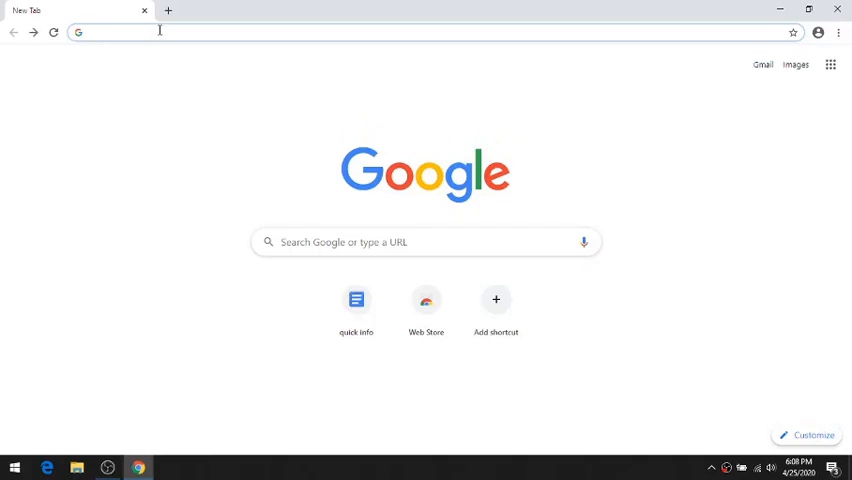
pyautogui.write('http://www.glencoe.com/sites/common_assets/science/virtual_labs/PS15/PS15.html')
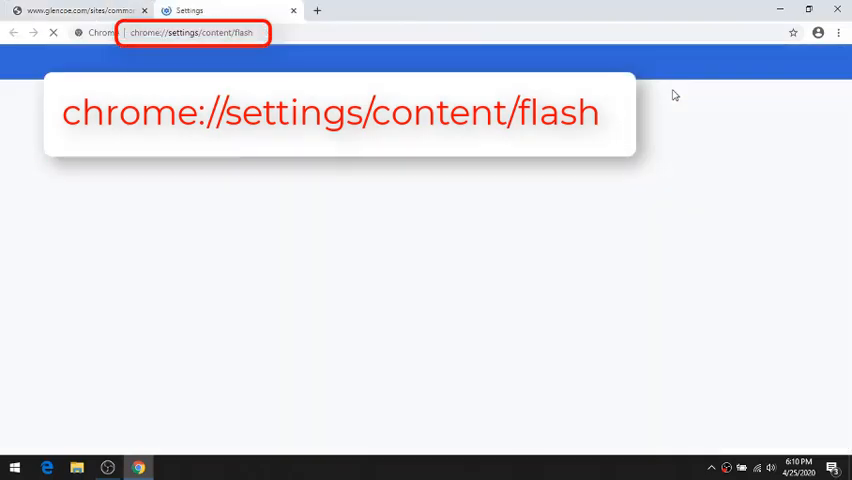
# Step: Load chrome://settings/content/flash and turn off 'Block sites from running Flash' so sites ask first
pyautogui.press('Return')
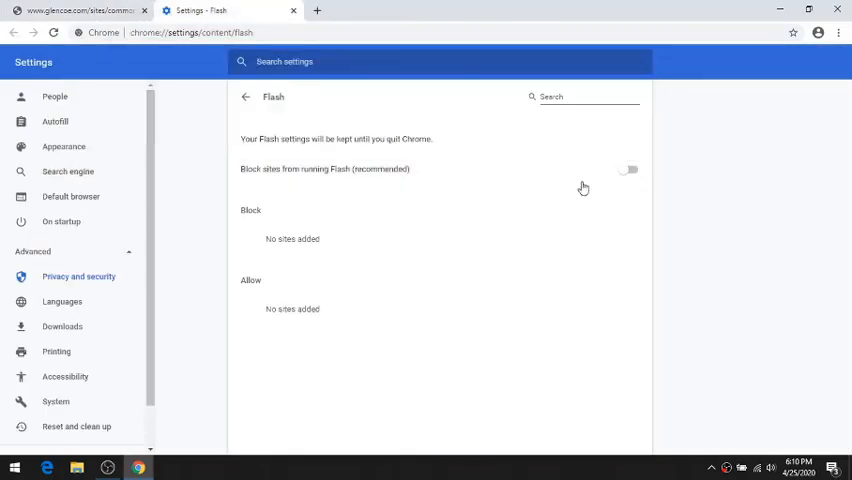
pyautogui.click(628, 168)
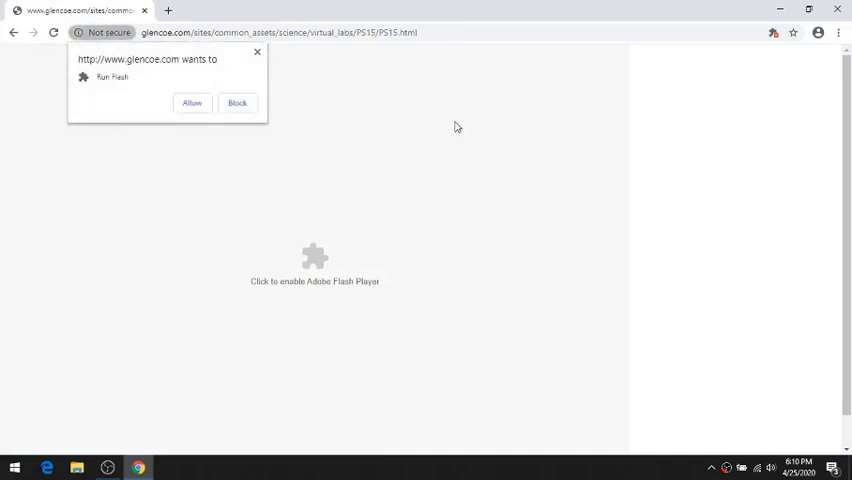
# Step: Allow the Glencoe site to run Flash and start the solubility virtual lab
pyautogui.click(192, 104)
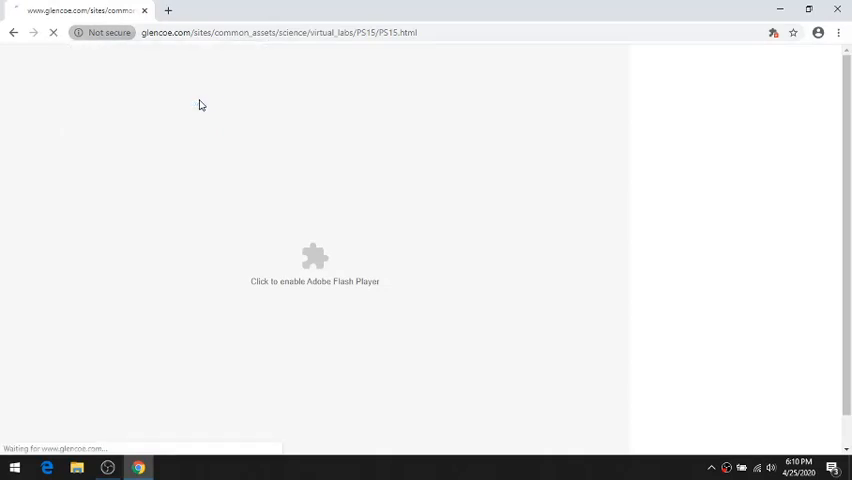
pyautogui.click(314, 258)
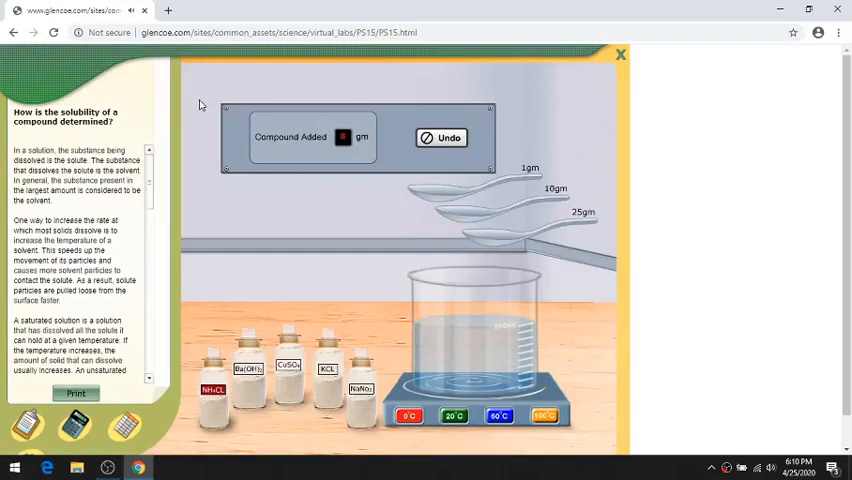